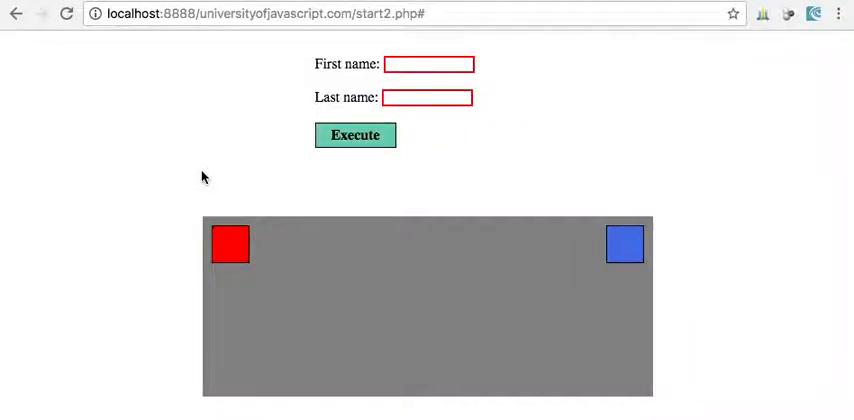
mouse_move(352, 200)
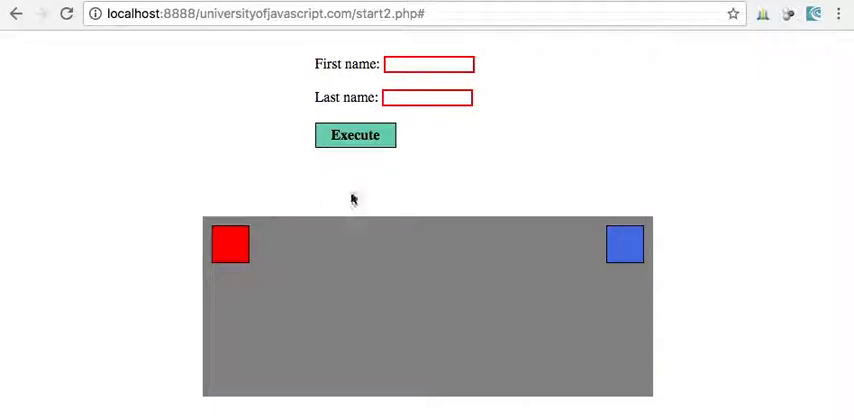
mouse_move(364, 248)
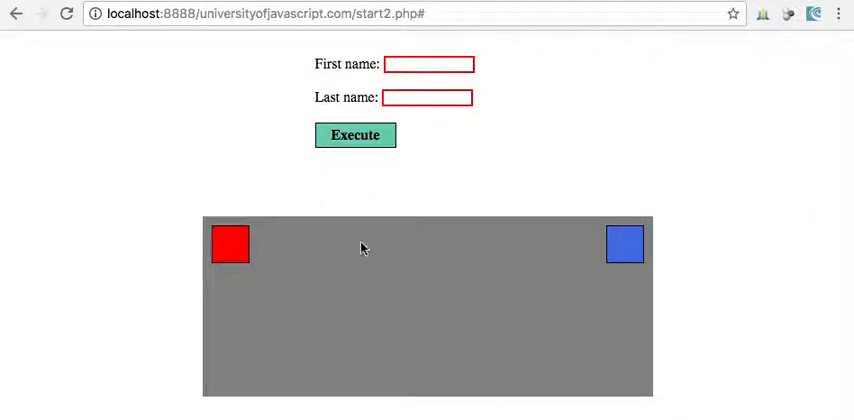
mouse_move(624, 250)
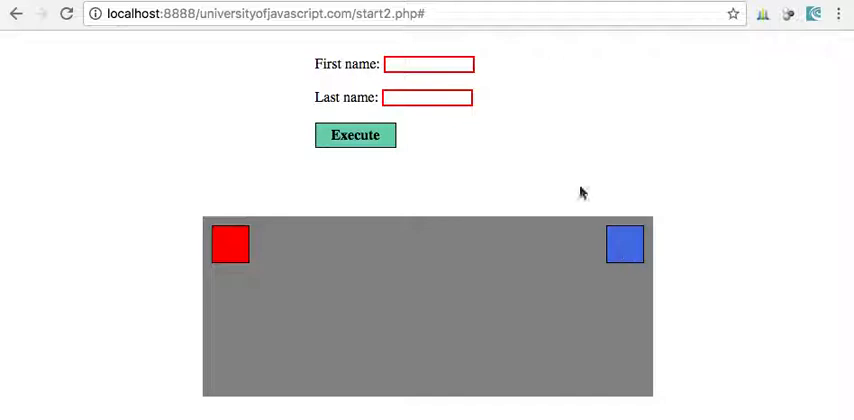
- Execute the start2.php action twice so the red and blue boxes slide toward each other
left_click(356, 136)
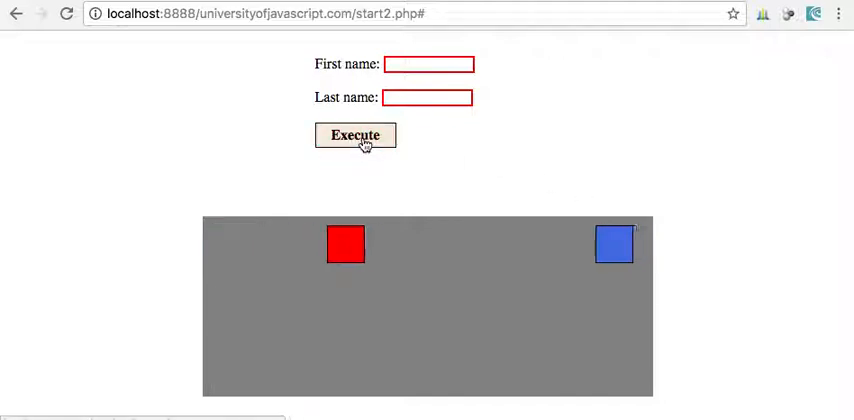
left_click(356, 136)
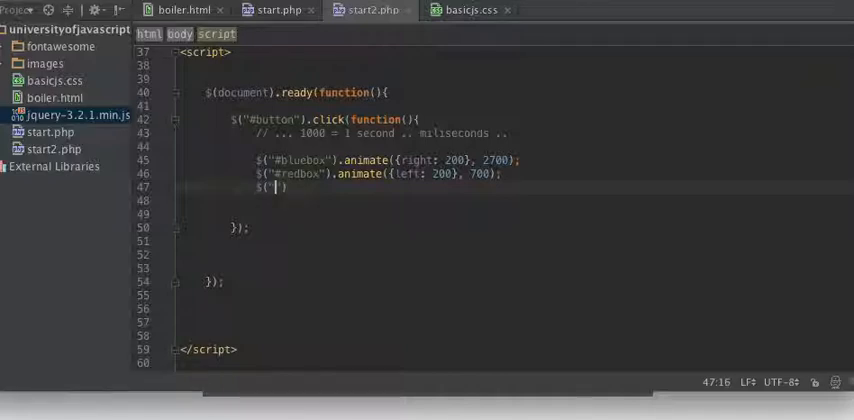
- Write $("#redbox").css(""); beneath the animate lines, arguments still empty
type("#redbox")
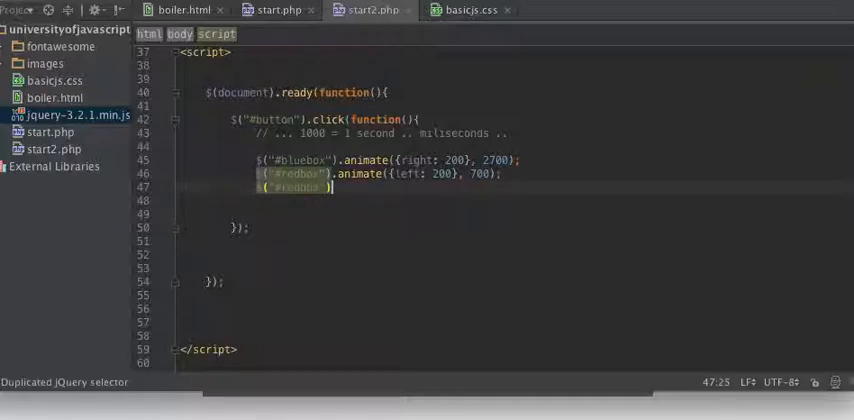
type(".")
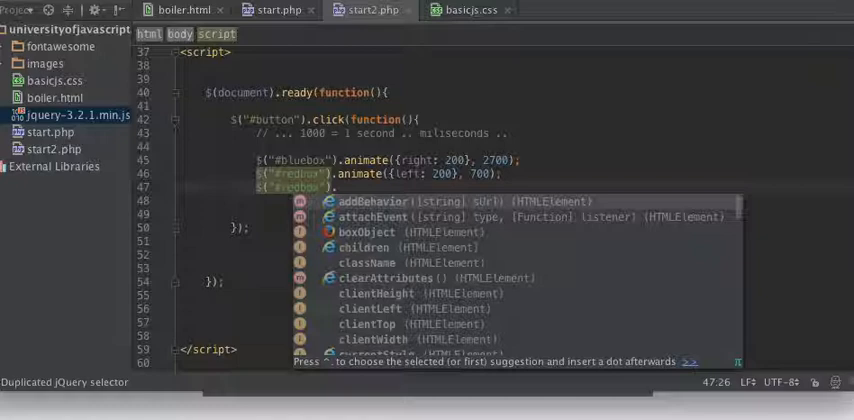
type("css();")
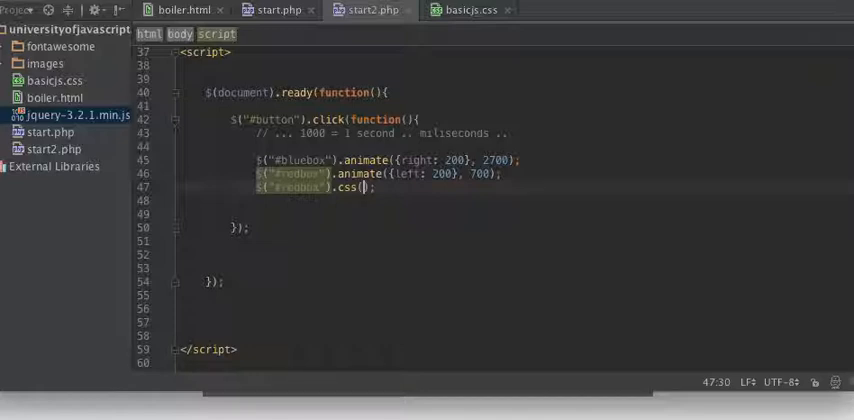
type("\"\"")
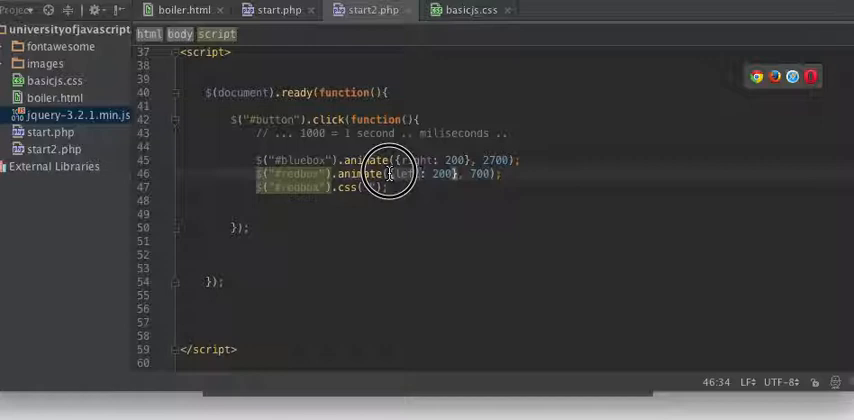
double_click(420, 172)
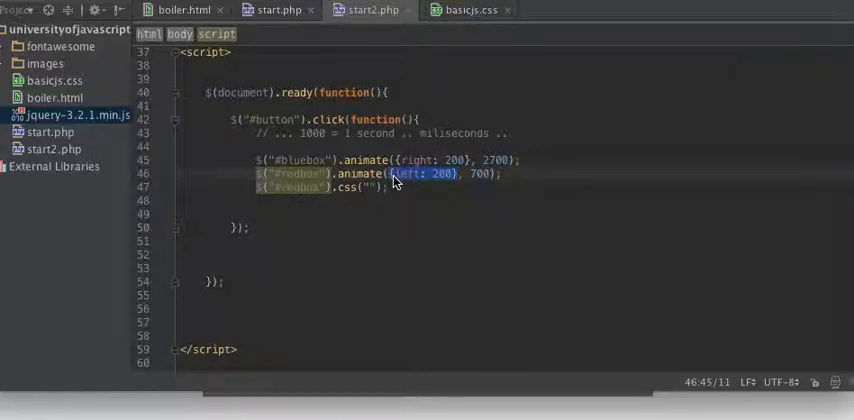
left_click(466, 10)
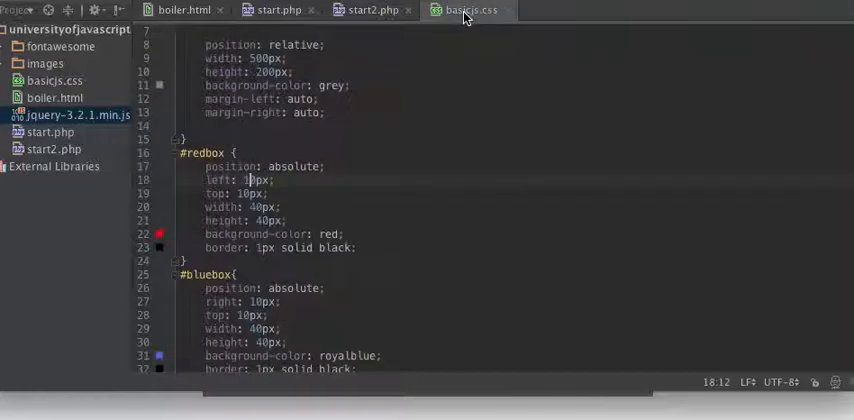
left_click(234, 152)
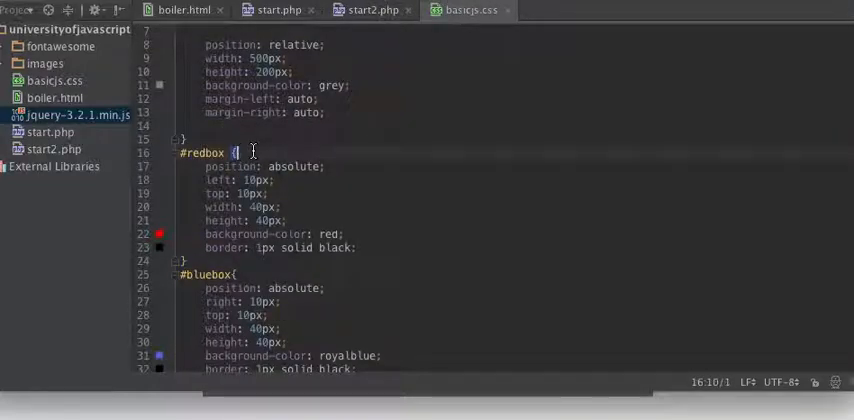
mouse_move(292, 136)
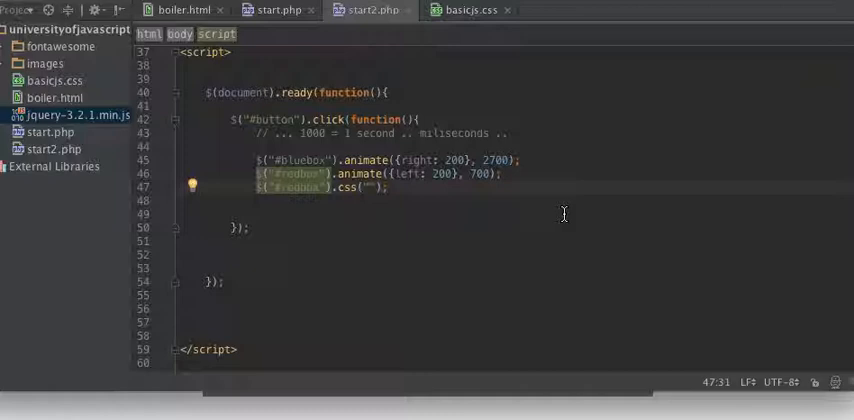
- Fill the css() call with "border-width", "10px" and jump to the #redbox rule in basicjs.css
type("bor")
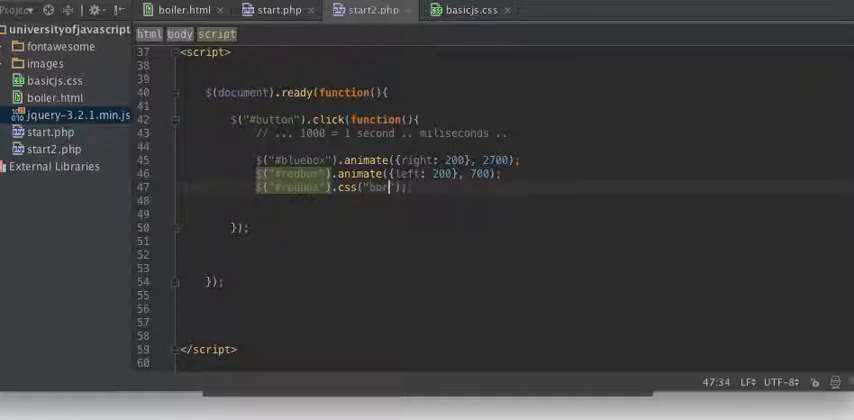
type("border-w")
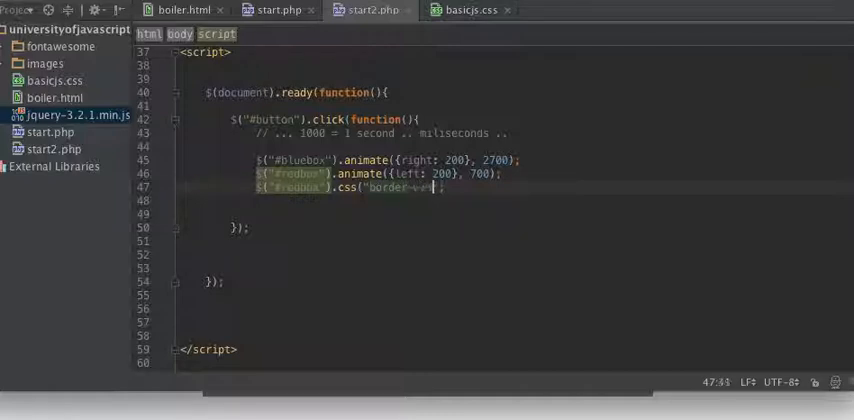
type("border-width\",")
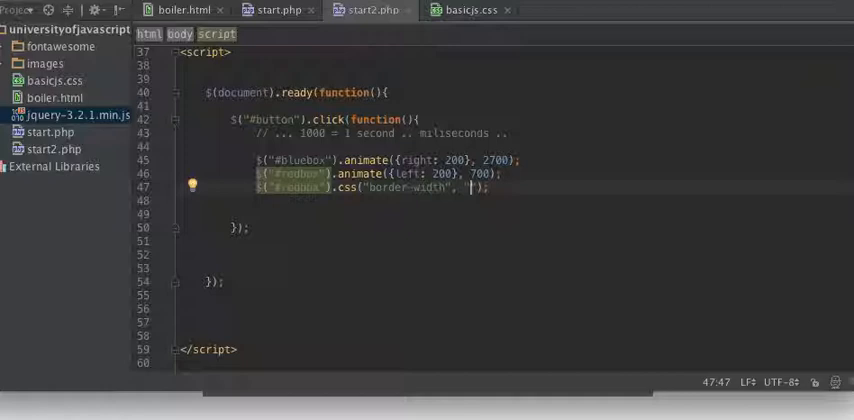
type("10px")
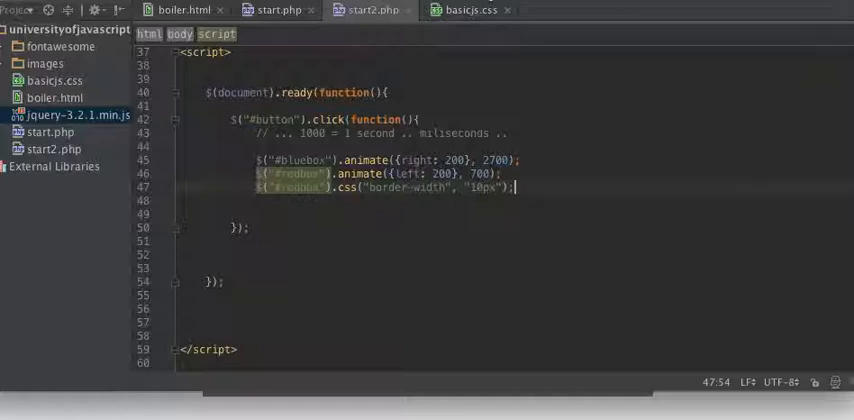
left_click(466, 10)
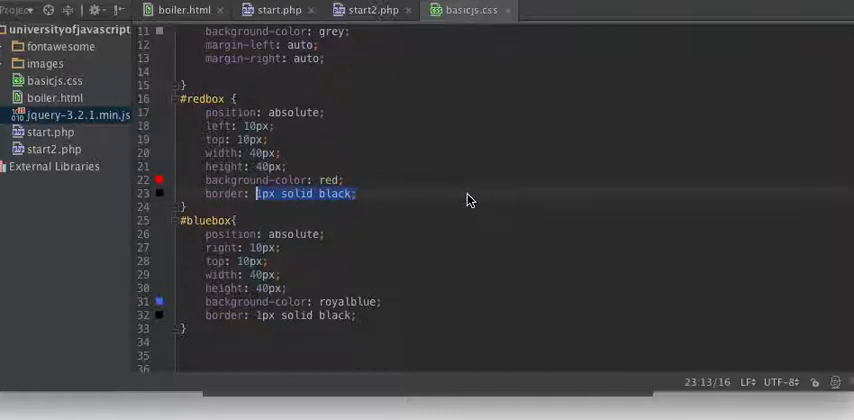
mouse_move(196, 180)
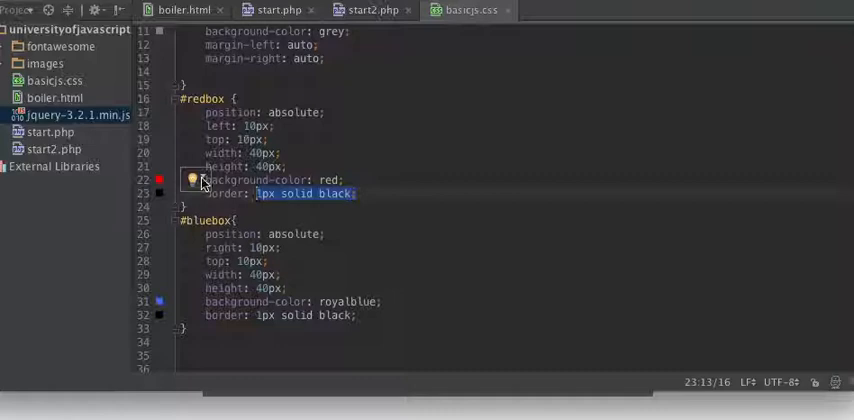
- Expand the #redbox border shorthand into per-side width, style and color properties, then return to start2.php
left_click(192, 180)
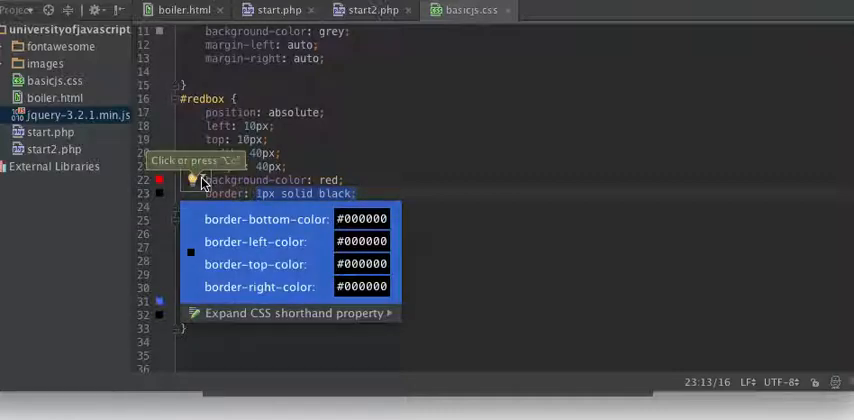
mouse_move(314, 312)
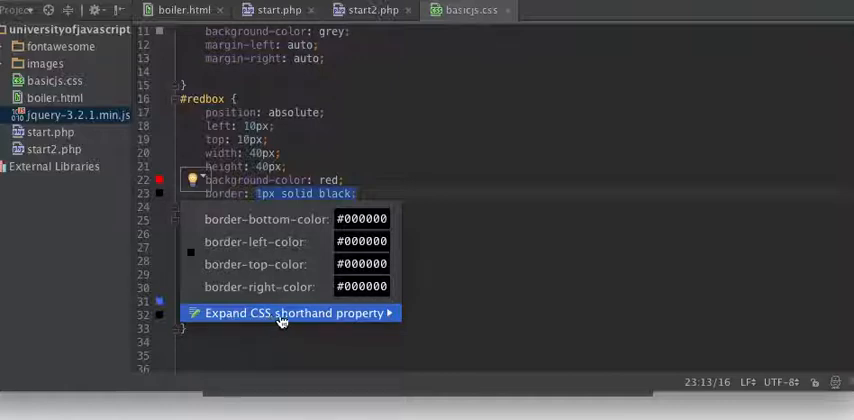
left_click(290, 312)
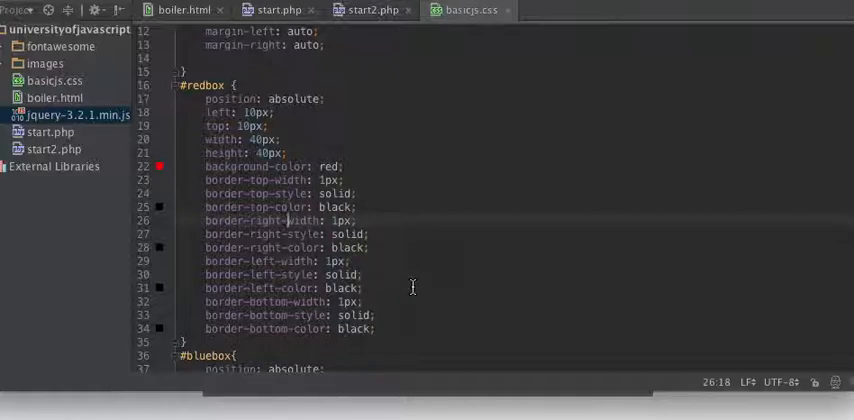
mouse_move(402, 144)
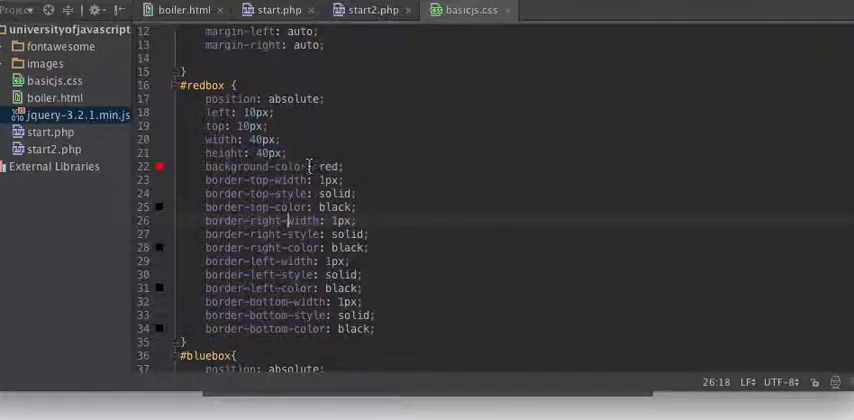
left_click(370, 10)
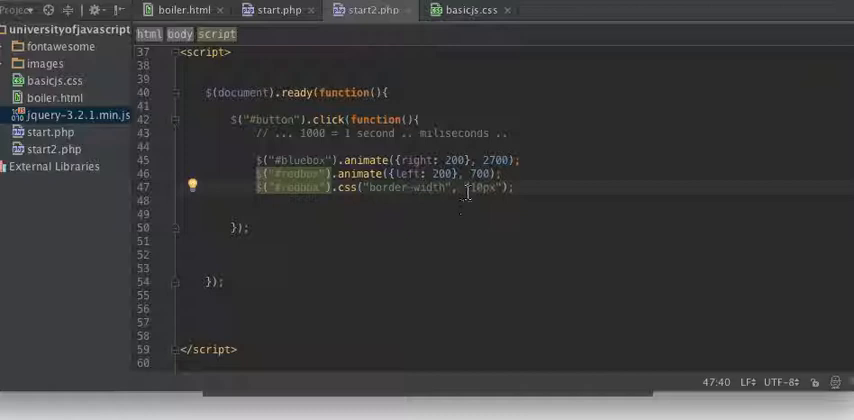
mouse_move(420, 190)
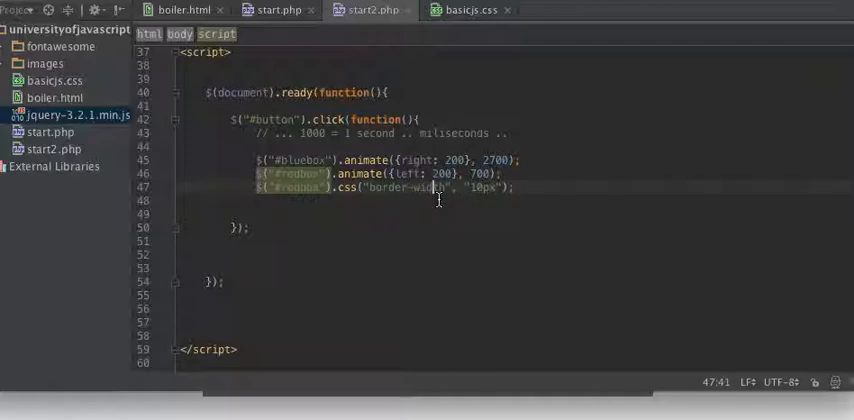
- Recheck the #redbox border rules in basicjs.css and go back to the click handler script
left_click(466, 8)
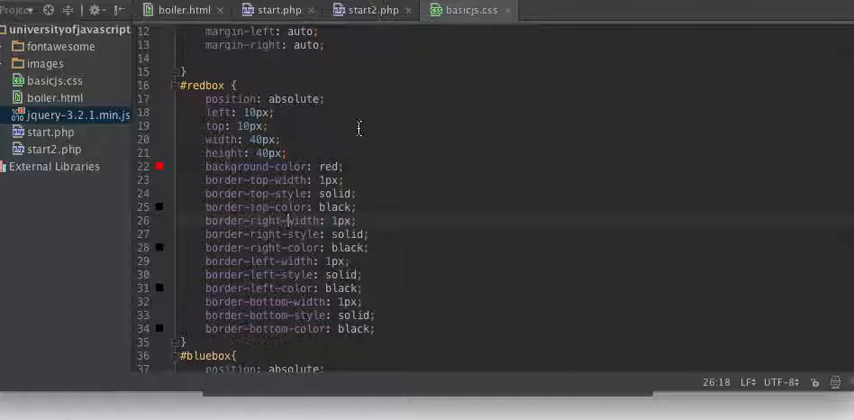
left_click(278, 168)
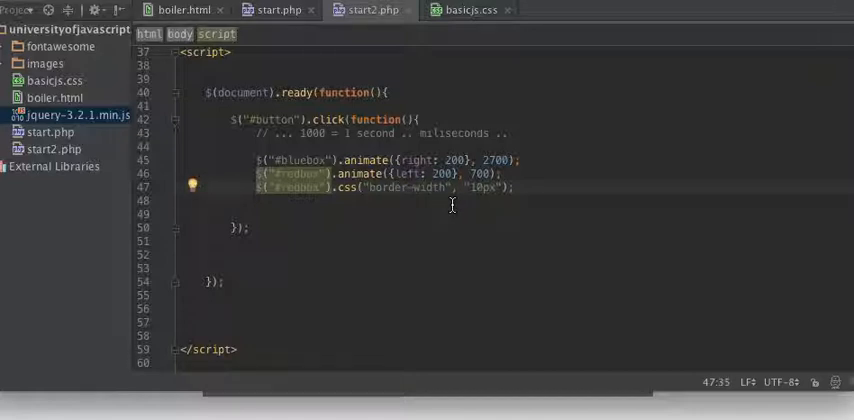
mouse_move(564, 192)
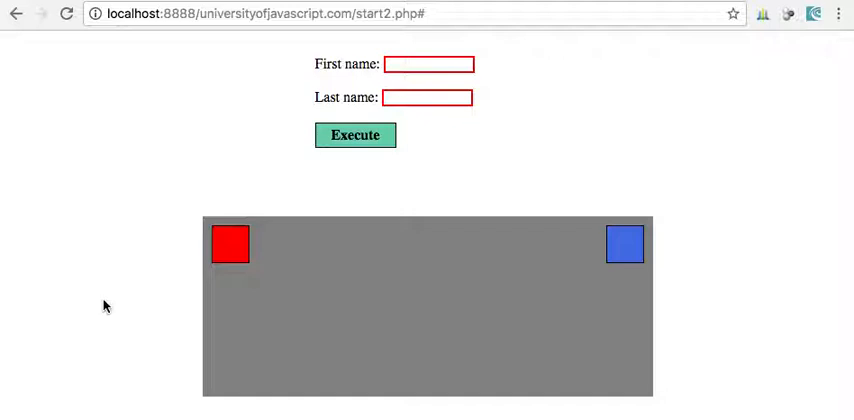
- Execute the page action and see the red box gain its thick black 10px border
left_click(356, 136)
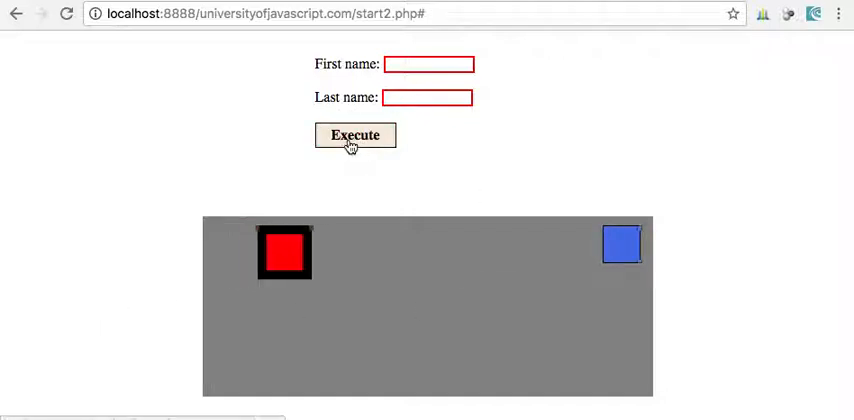
left_click(356, 136)
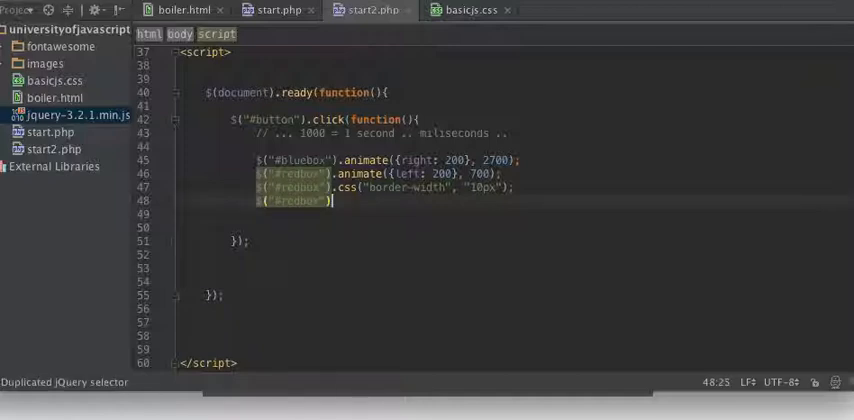
- Start $("#redbox").css("background-color", ...) below the border-width line
type(".css();")
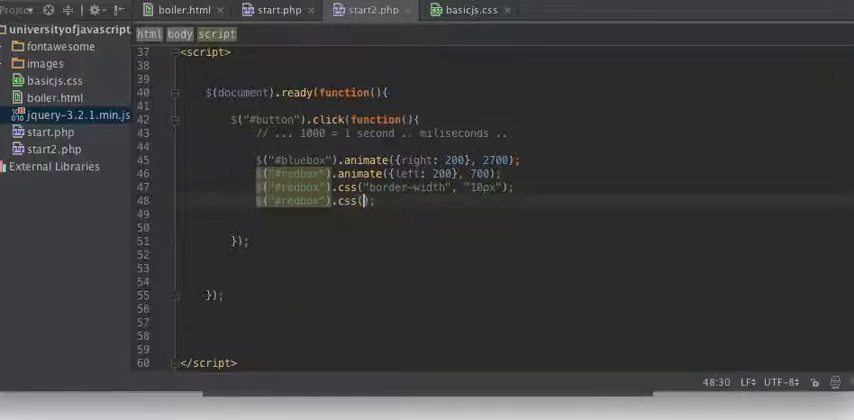
type("ba")
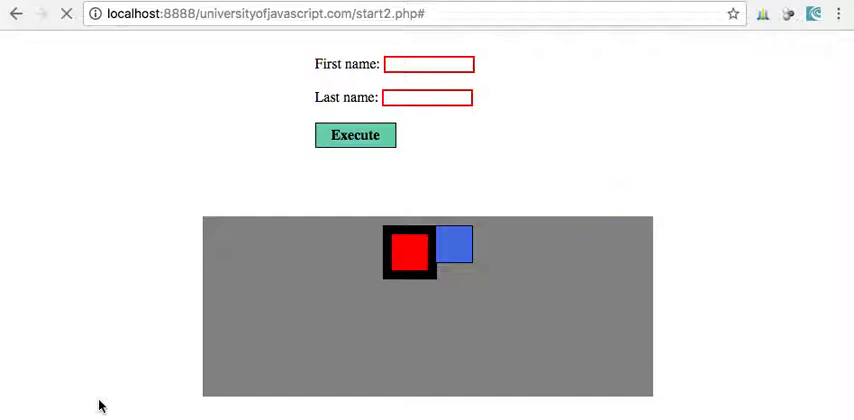
- Execute the reloaded page's action to check the red box's updated styling
left_click(356, 134)
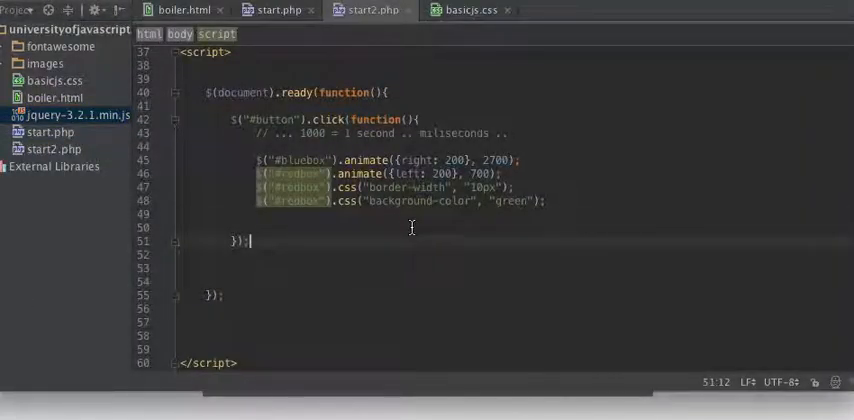
- Try .attr via autocomplete below the css lines, leaving an '// attribute' note instead
left_click(352, 200)
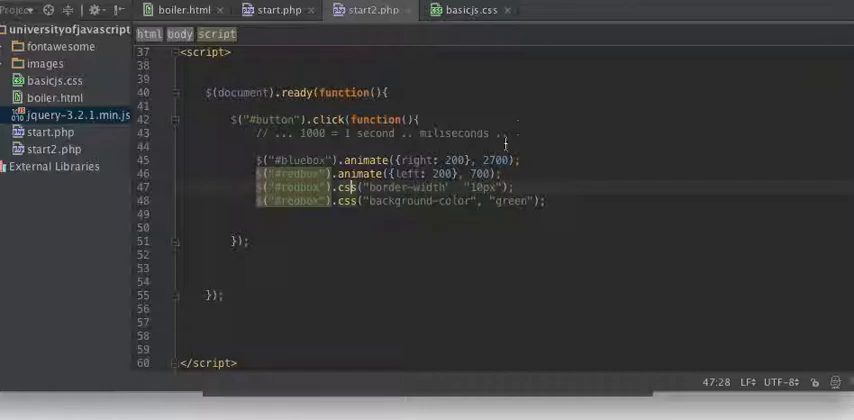
mouse_move(570, 196)
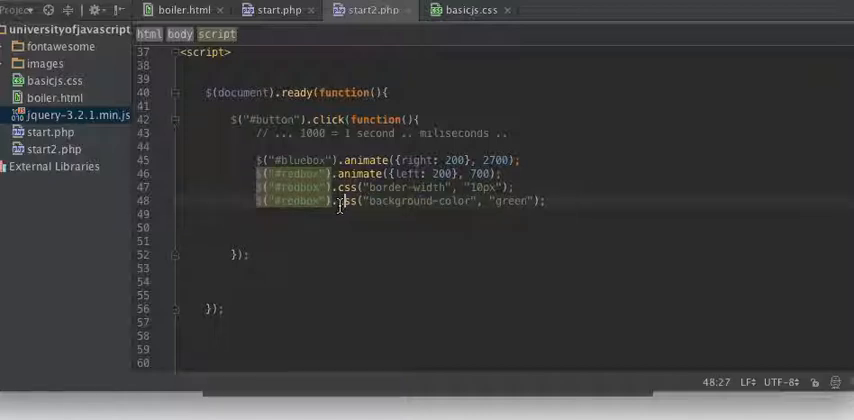
mouse_move(408, 252)
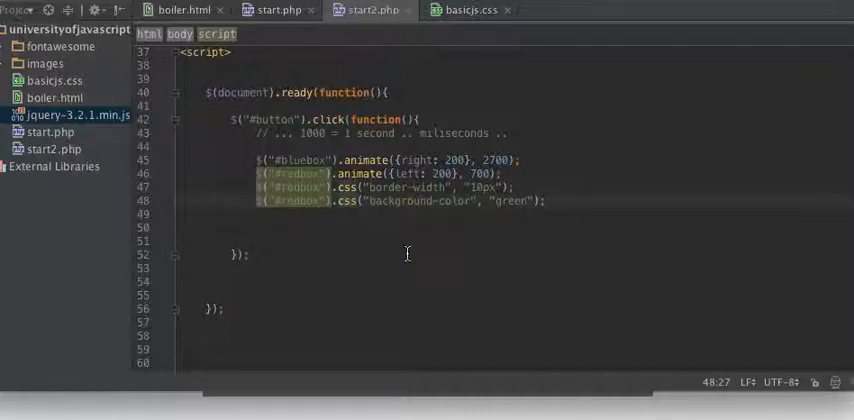
type(".a")
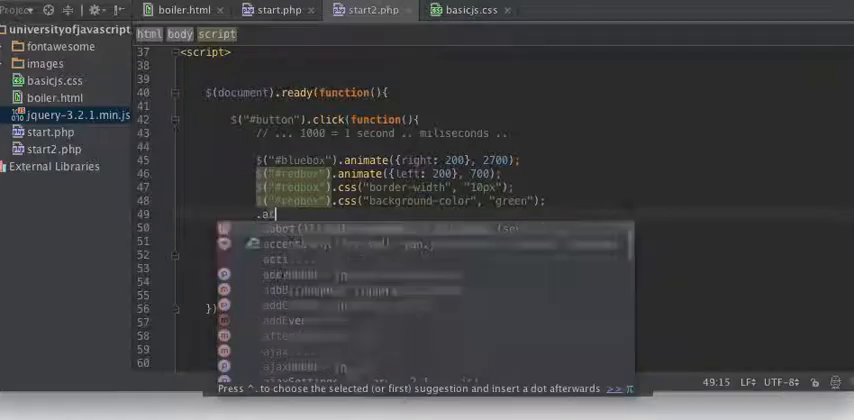
type("ttr")
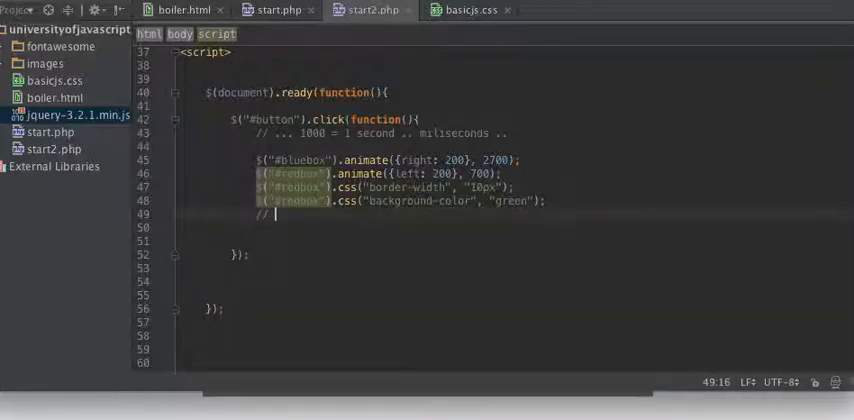
type("attribute")
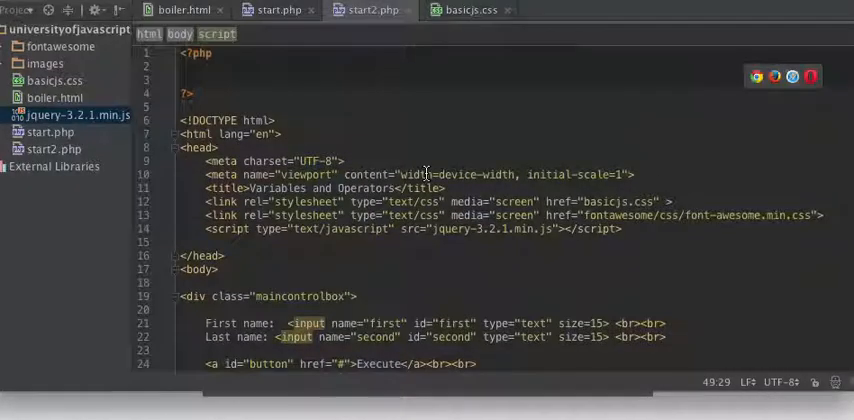
- Insert <img src="images/"> in the maincontrolbox div, discarding the unresolved 'logos2' file name
scroll("down", 3)
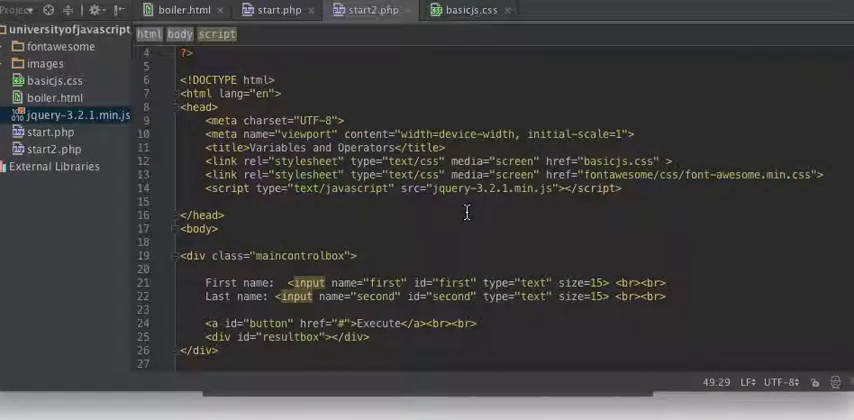
scroll("down", 3)
type("<img src=\"images/")
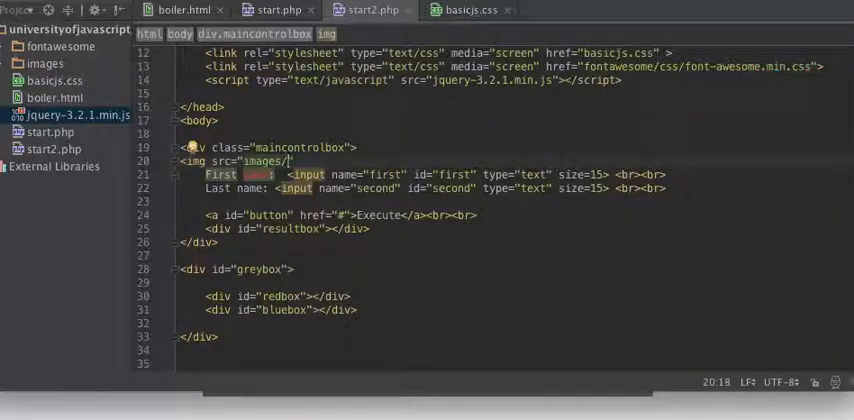
type("logos")
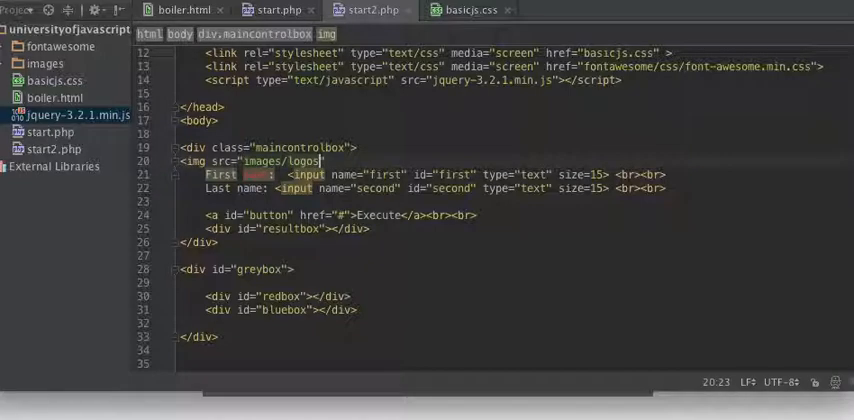
type("2")
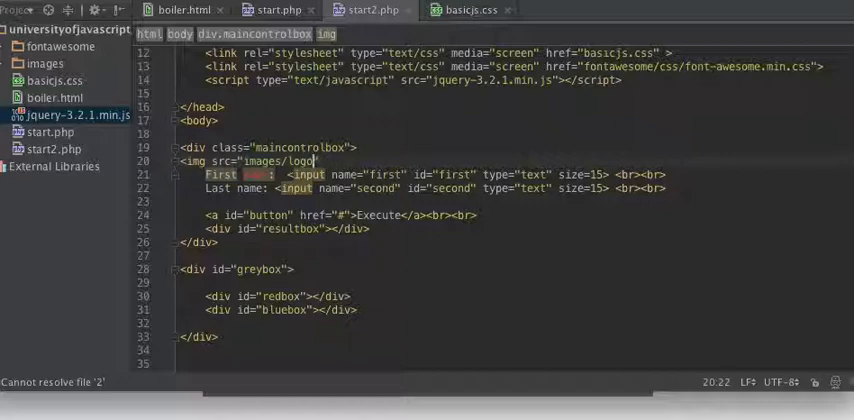
key("BackSpace")
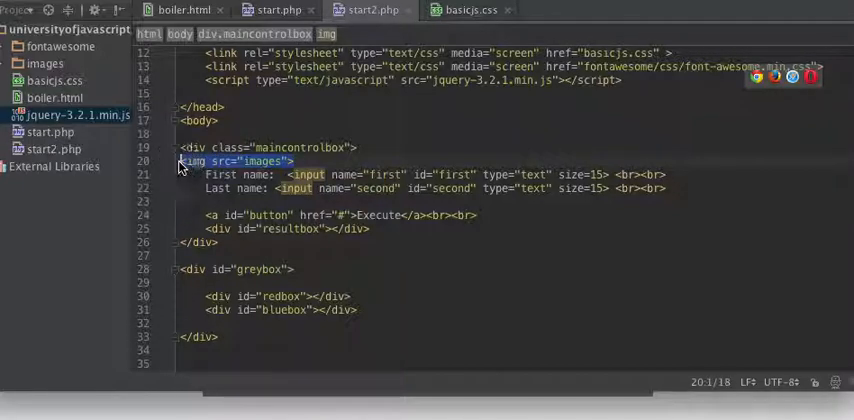
scroll("down", 3)
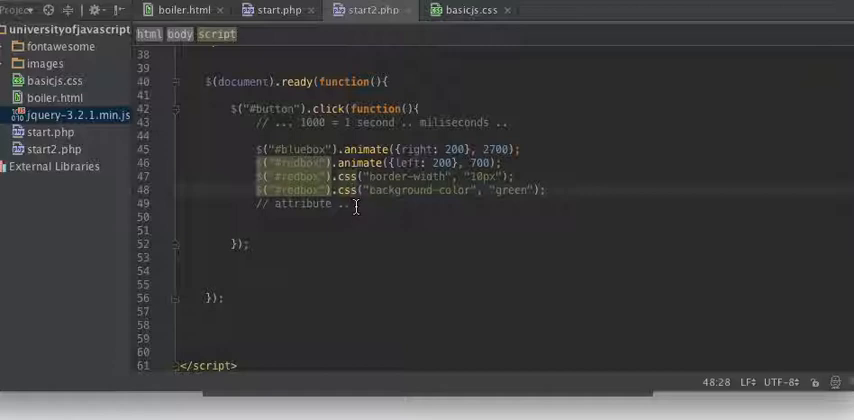
mouse_move(364, 208)
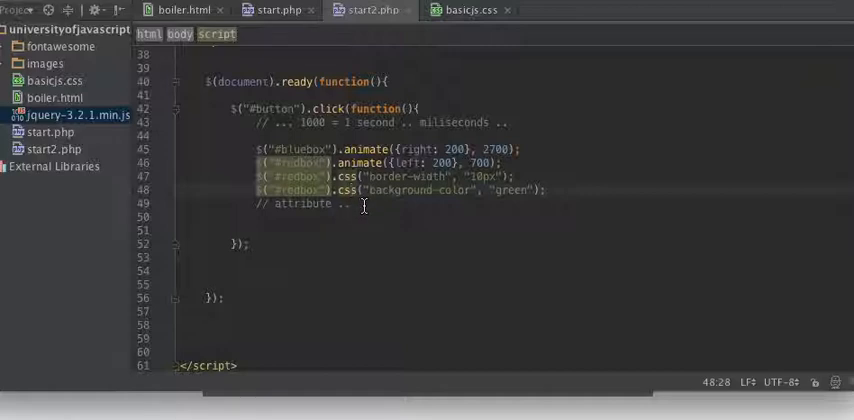